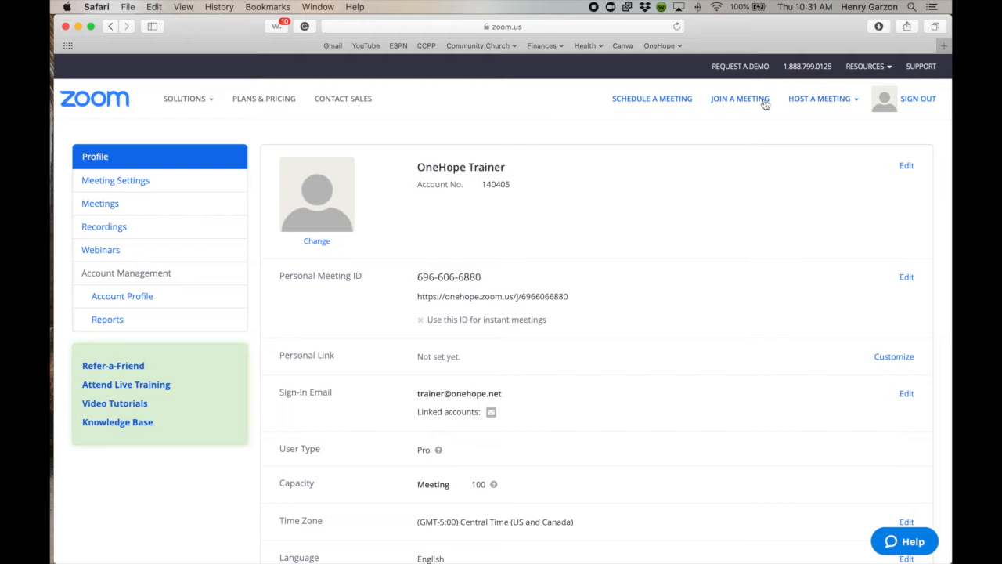
pyautogui.moveTo(564, 36)
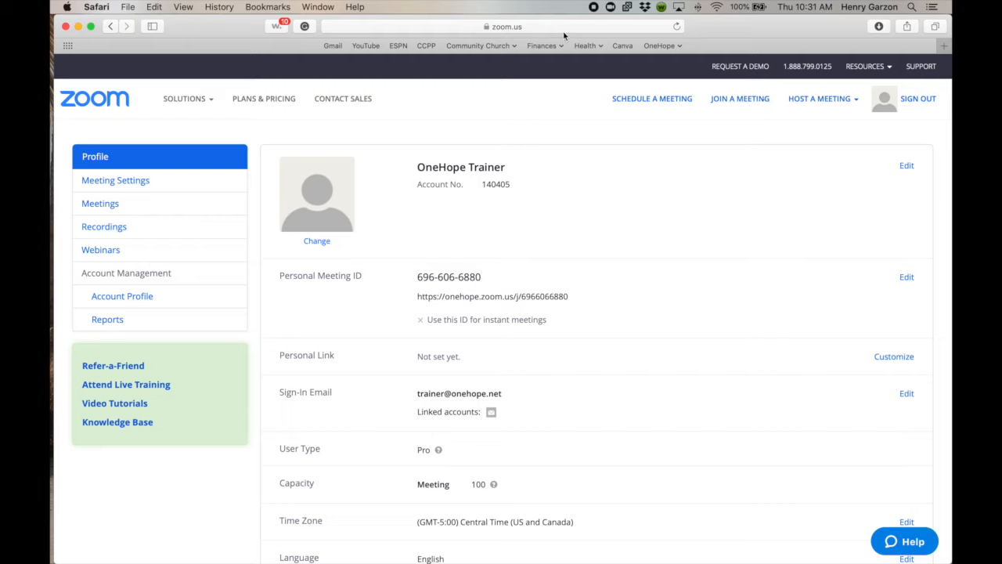
# - Go to Meetings in the web portal and scroll through the three upcoming meetings
pyautogui.click(501, 26)
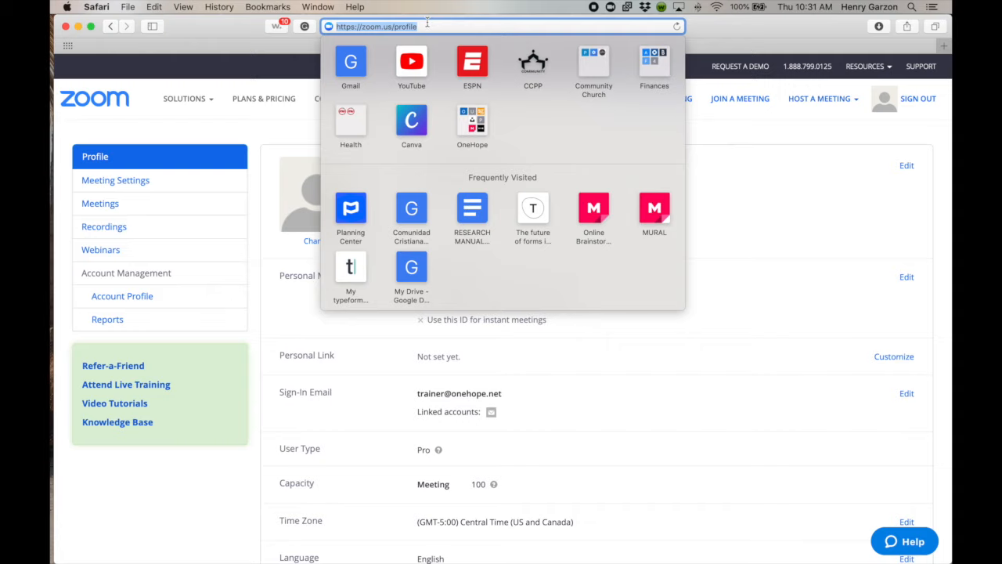
pyautogui.moveTo(493, 37)
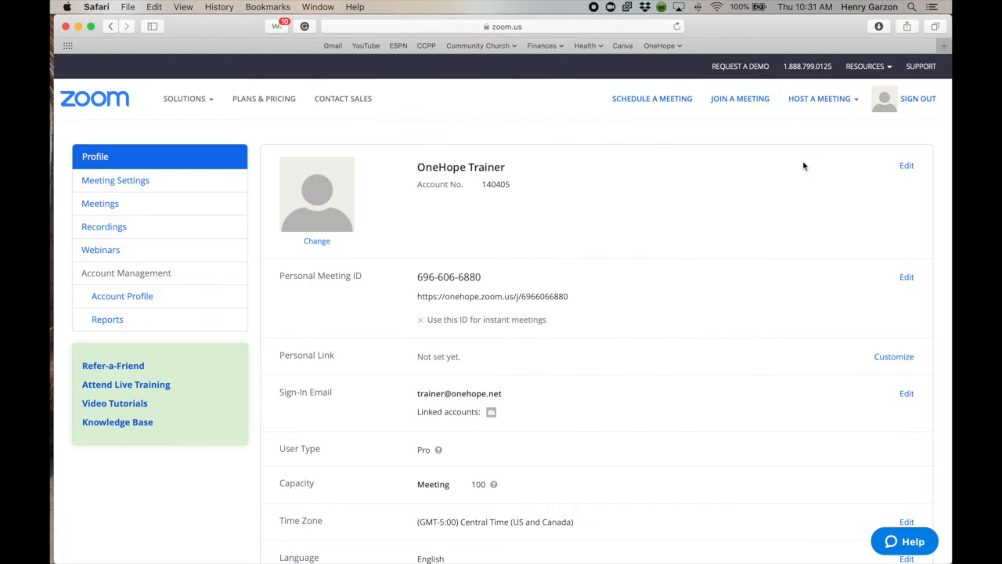
pyautogui.moveTo(115, 180)
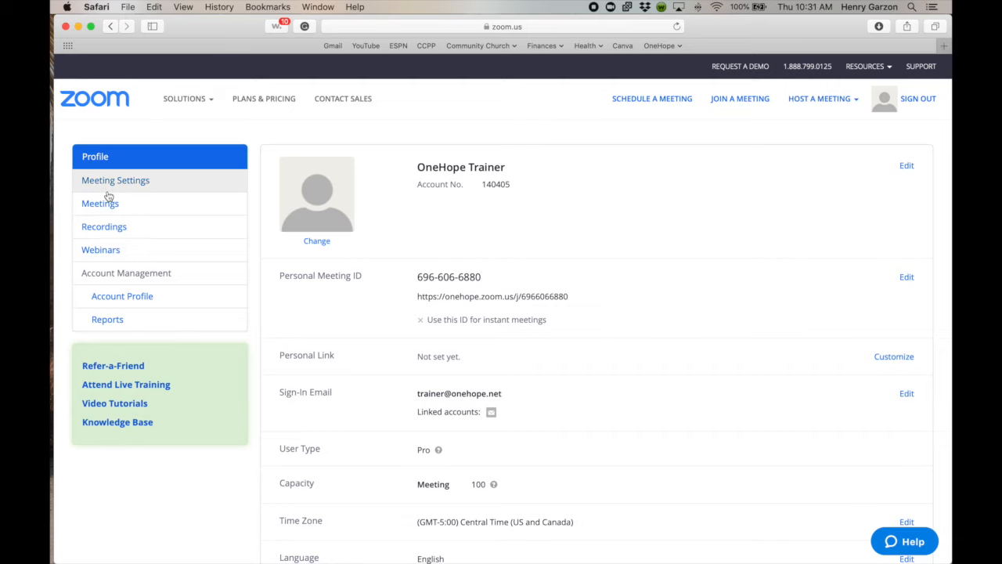
pyautogui.click(100, 203)
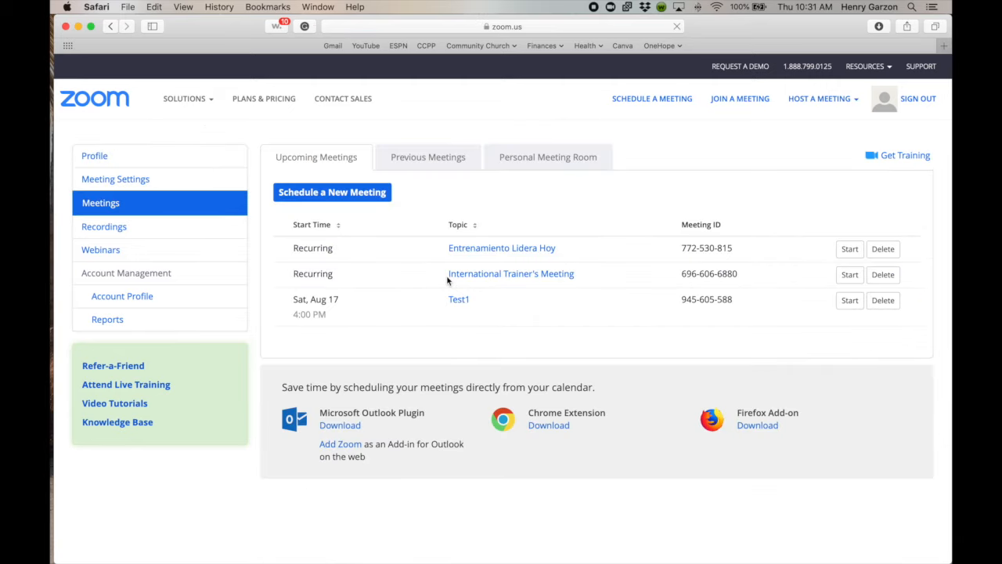
pyautogui.moveTo(473, 313)
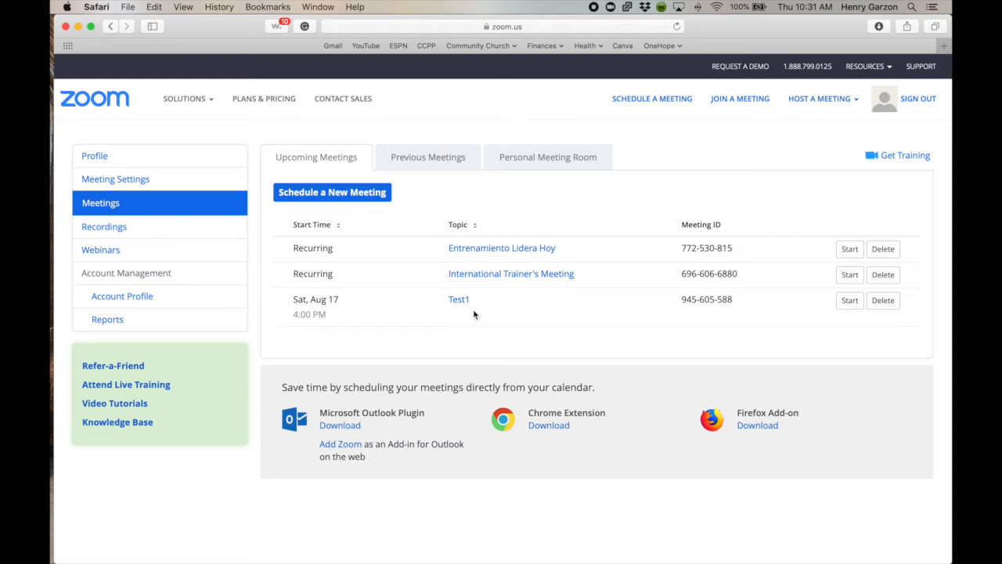
pyautogui.scroll(-3)
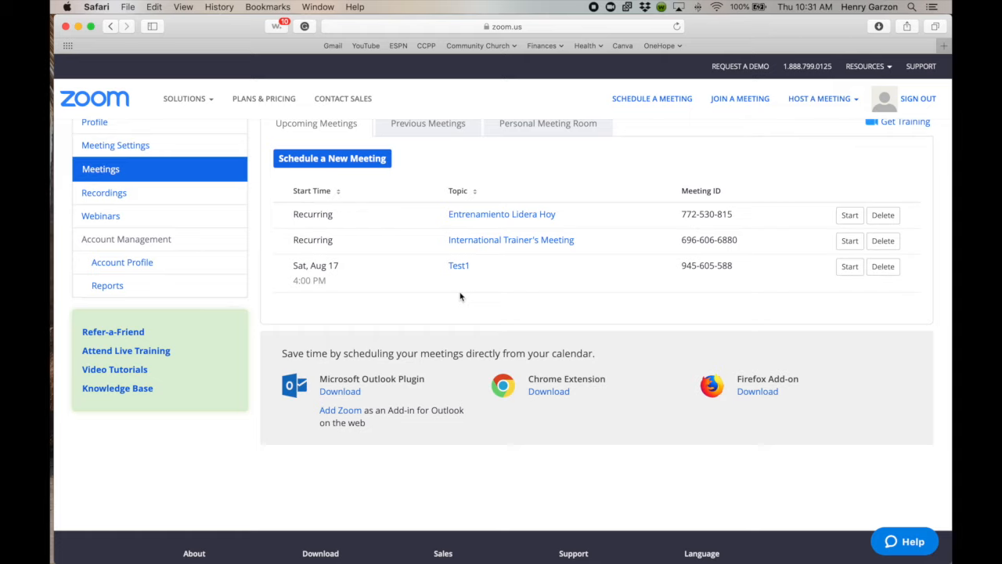
pyautogui.moveTo(452, 291)
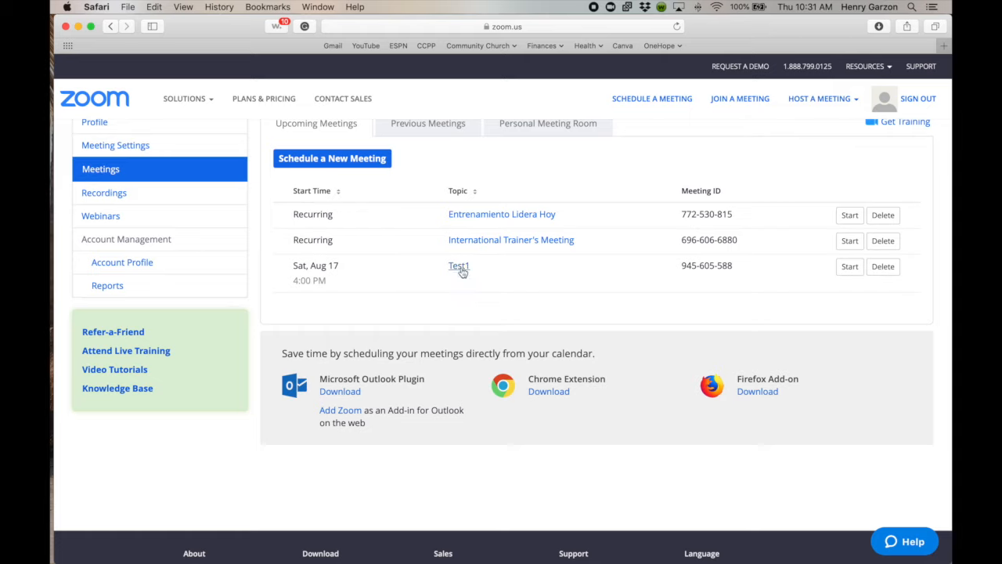
# - Open the Test1 meeting's details and show its Poll tab, which has no polls yet
pyautogui.click(459, 266)
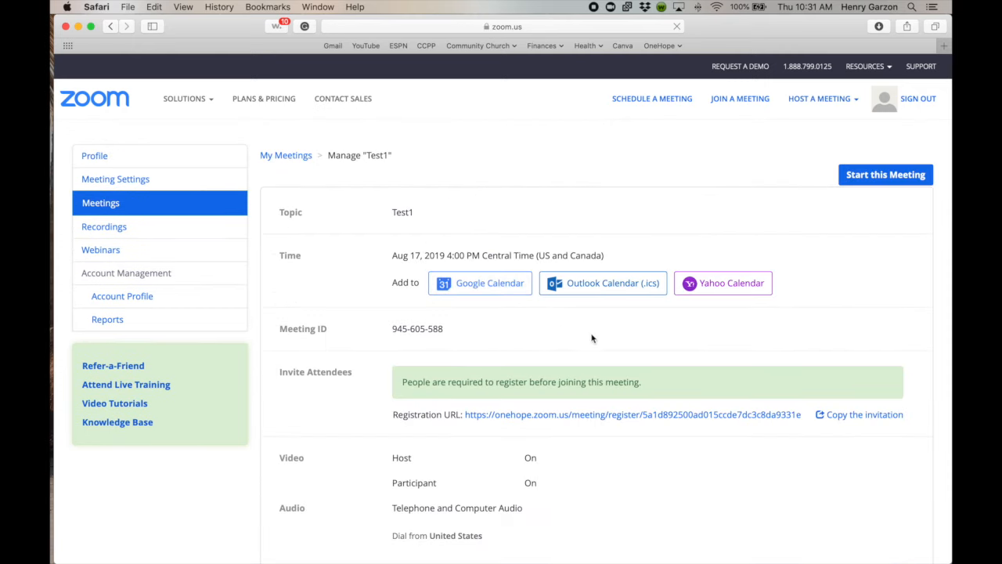
pyautogui.scroll(-3)
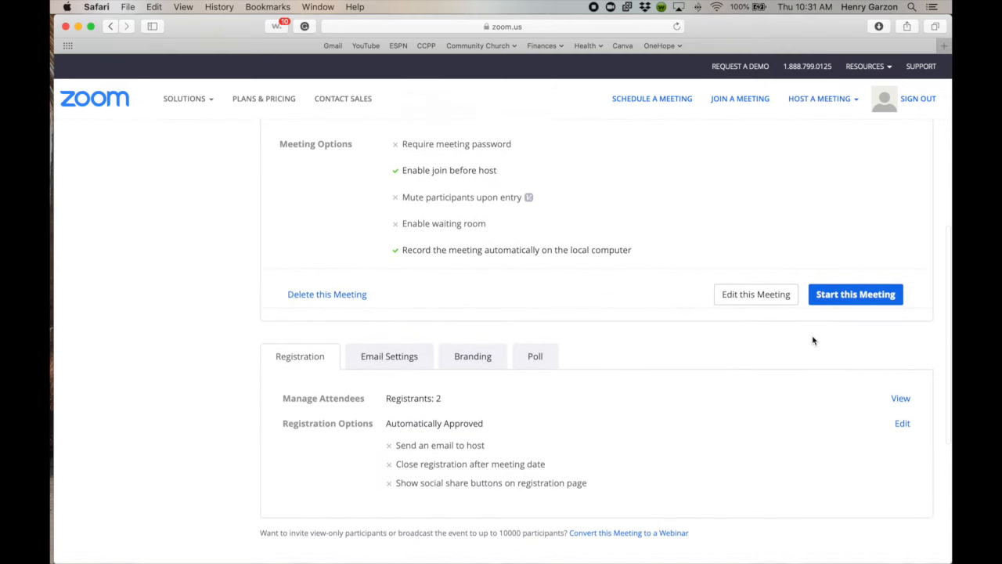
pyautogui.scroll(-3)
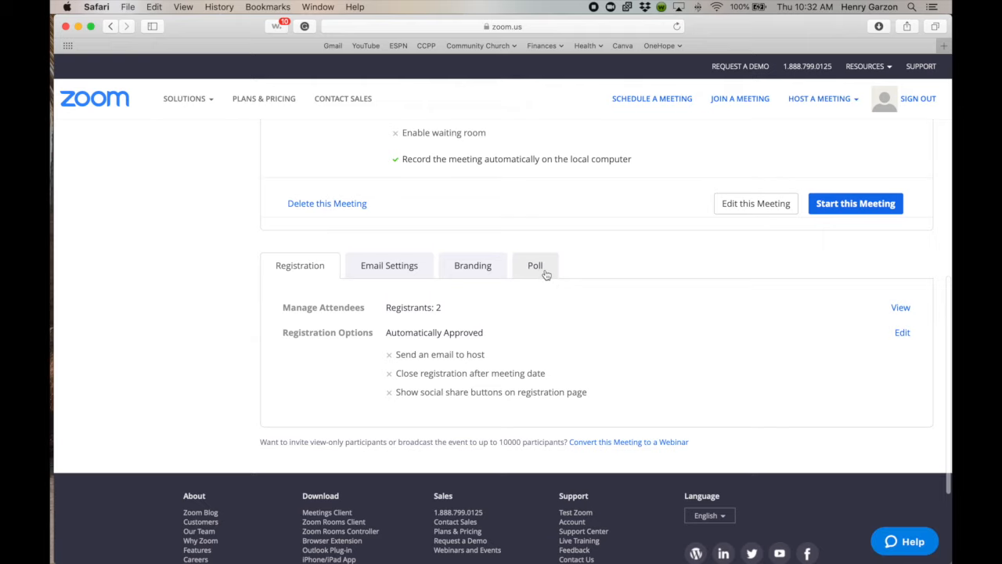
pyautogui.click(534, 265)
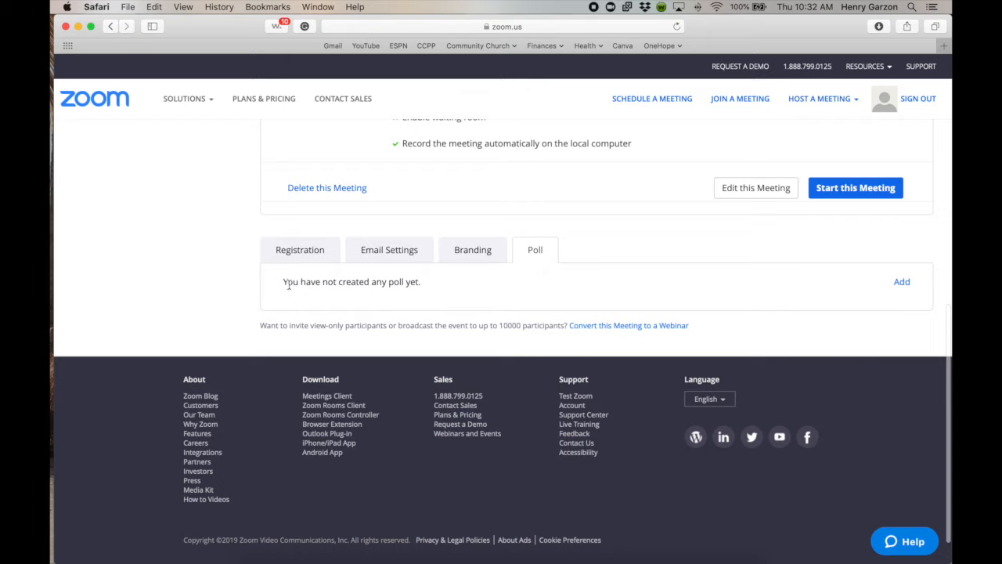
pyautogui.moveTo(868, 289)
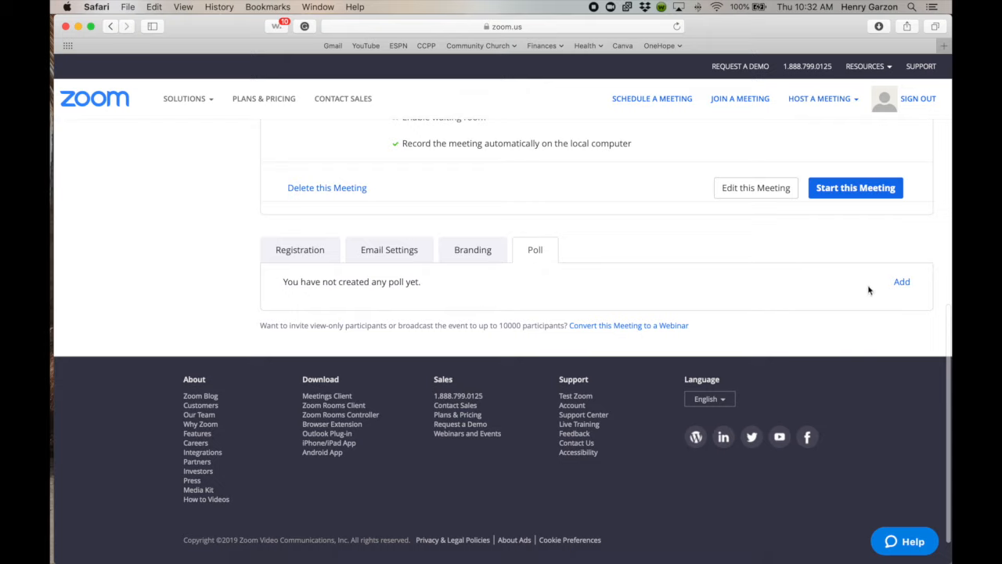
# - Add poll 'Training Test' asking 'Is the training team awesome or not?' with answers Yes and No
pyautogui.click(901, 281)
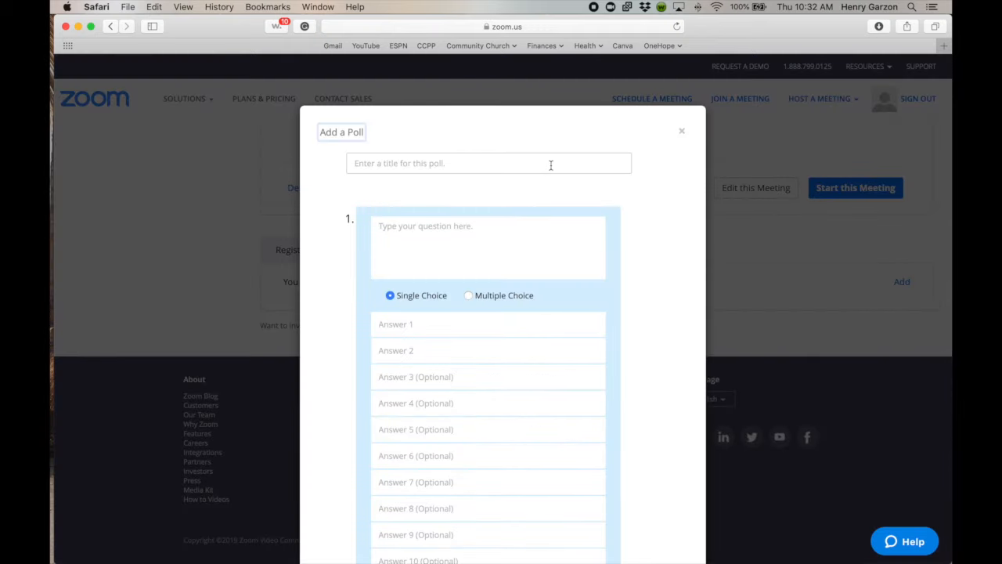
pyautogui.write('T')
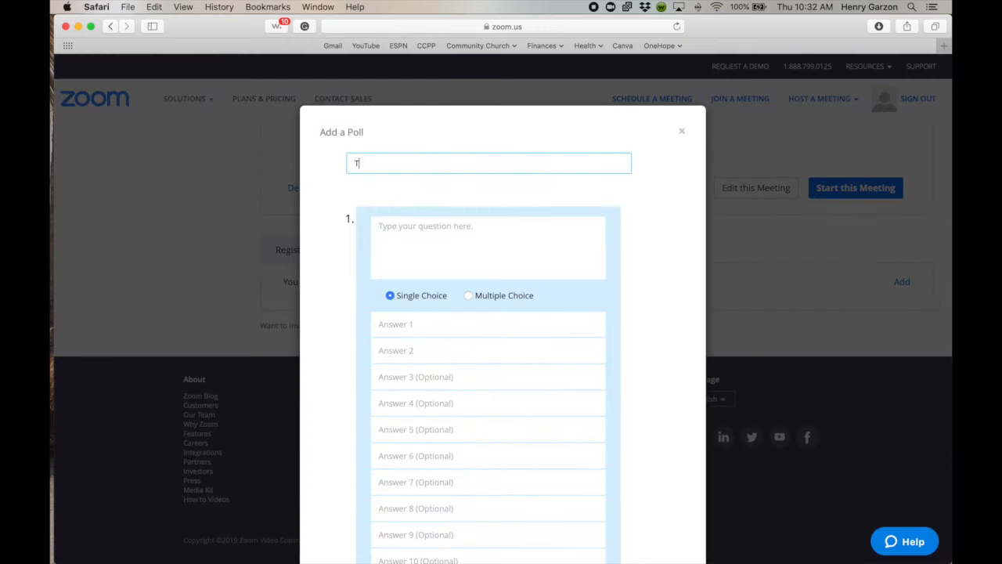
pyautogui.write('raining')
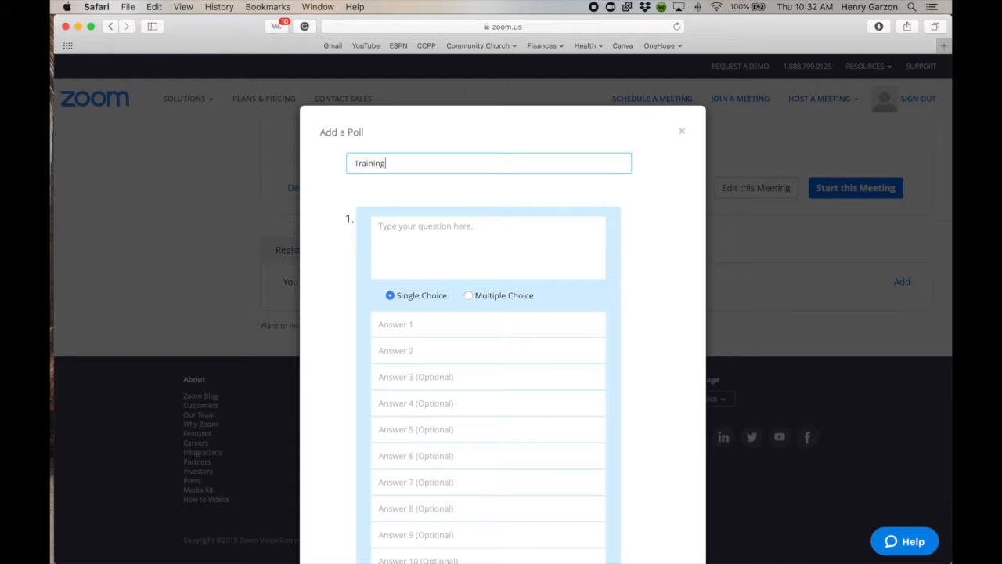
pyautogui.write('Test')
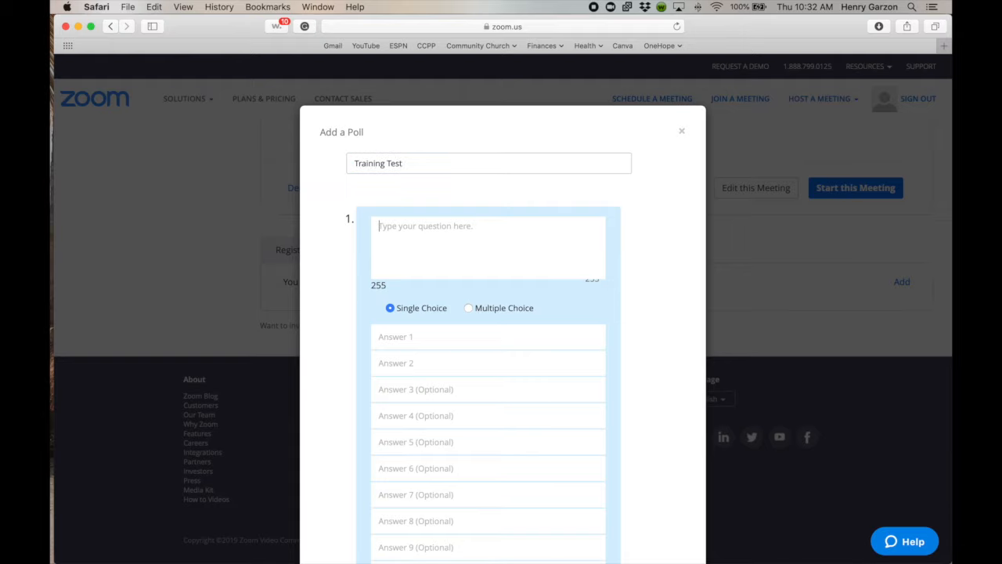
pyautogui.write('Is the')
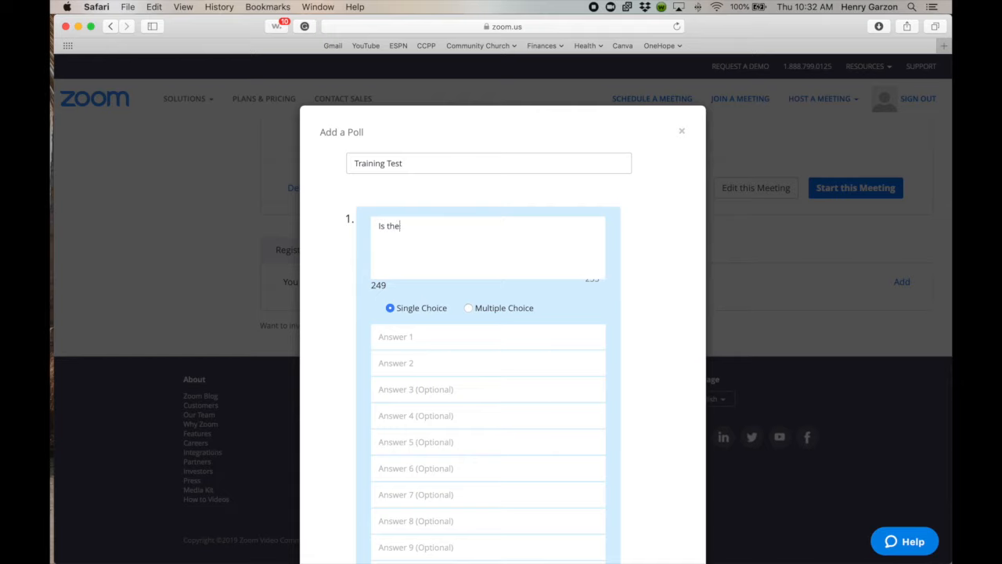
pyautogui.write('training team')
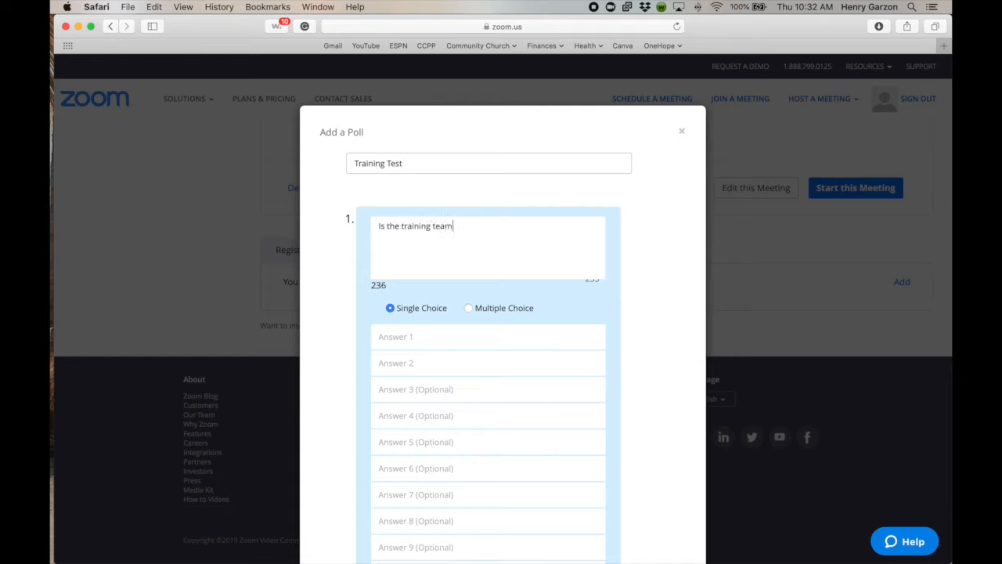
pyautogui.write('we')
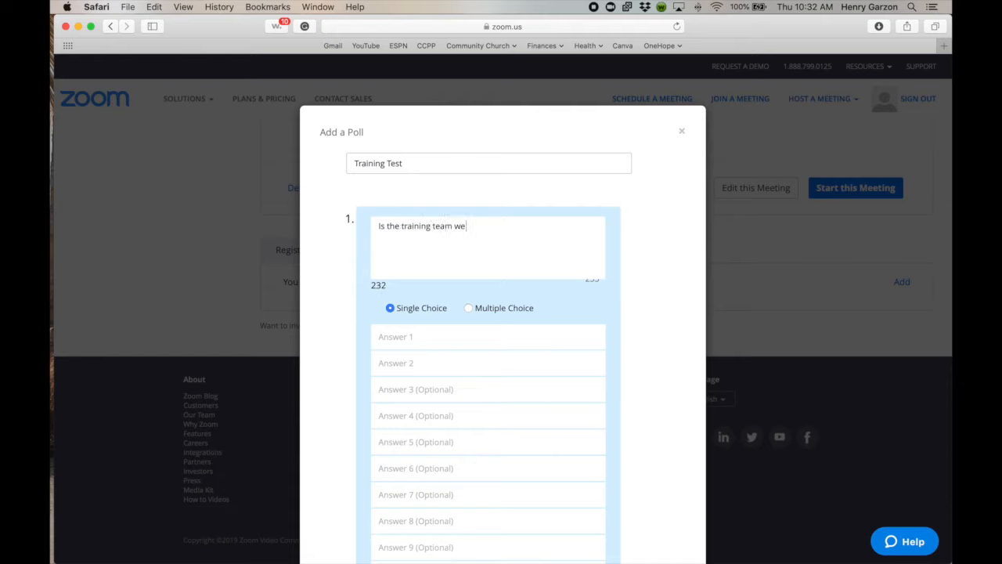
pyautogui.write('awesome')
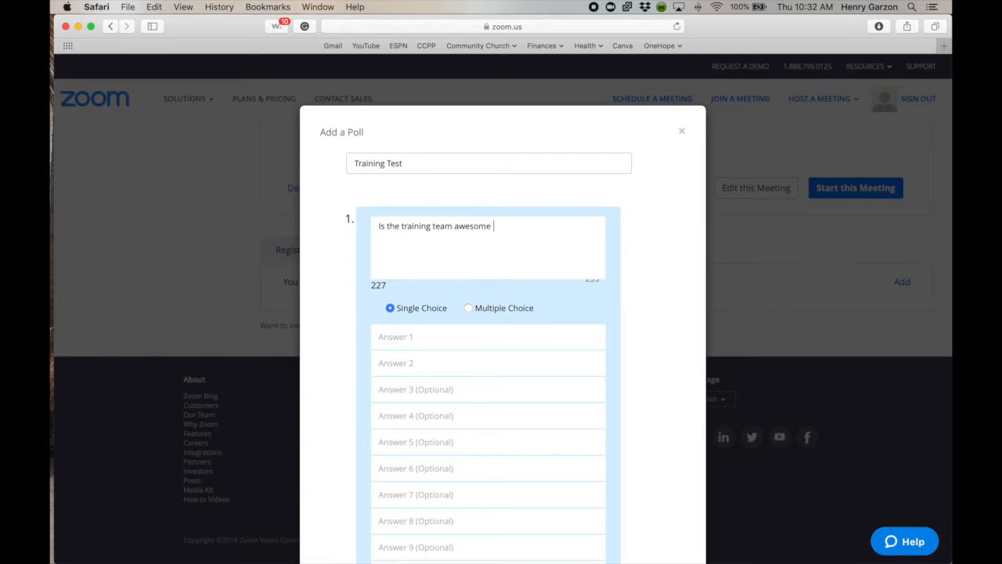
pyautogui.write('or not?')
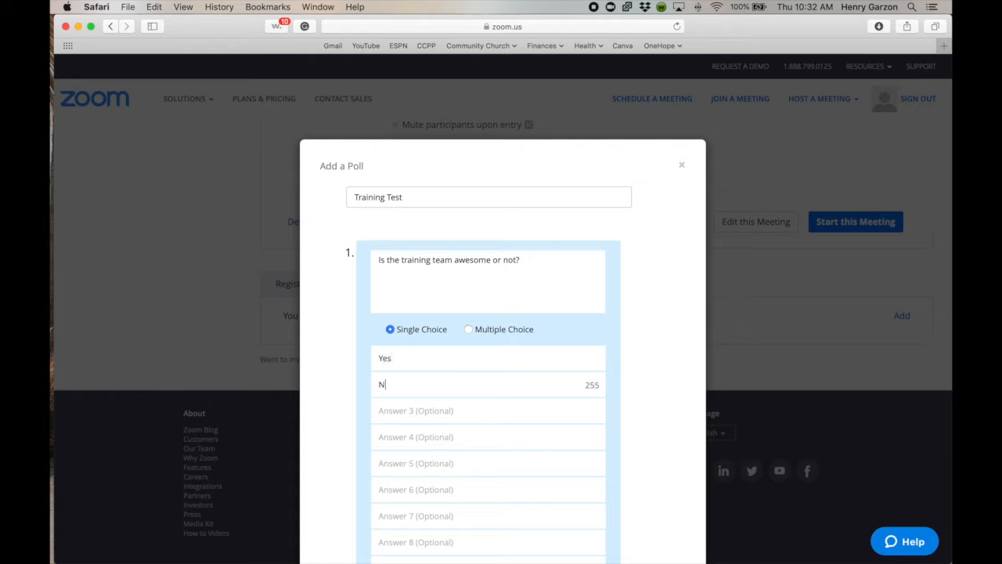
pyautogui.write('o')
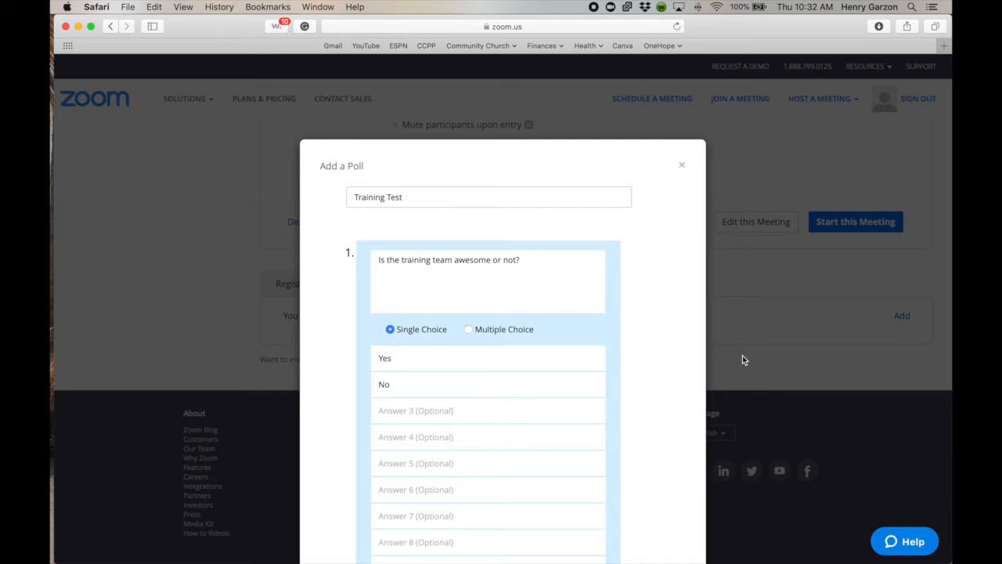
# - Save the Training Test poll so Test1 lists one poll with one question
pyautogui.scroll(-3)
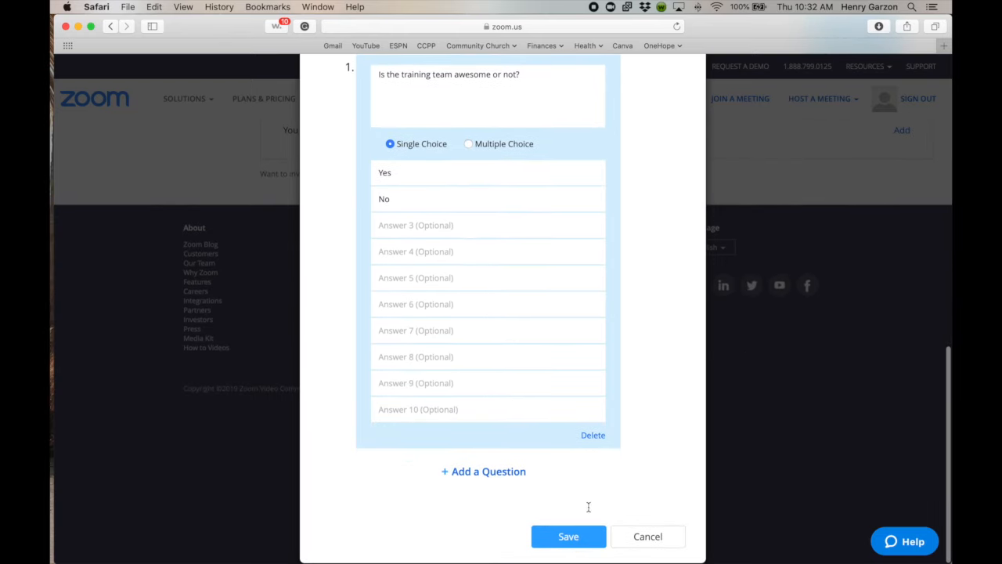
pyautogui.moveTo(488, 471)
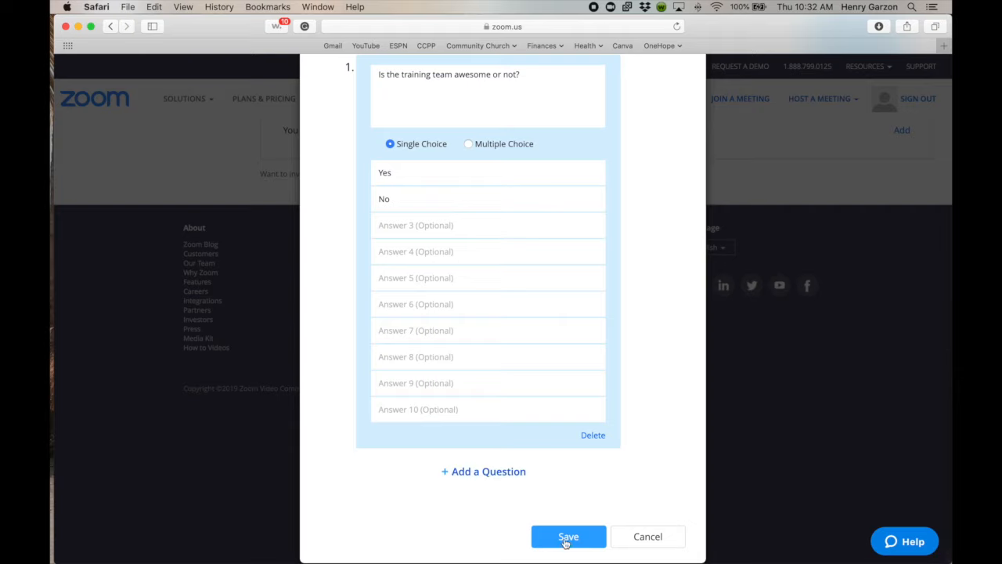
pyautogui.click(567, 536)
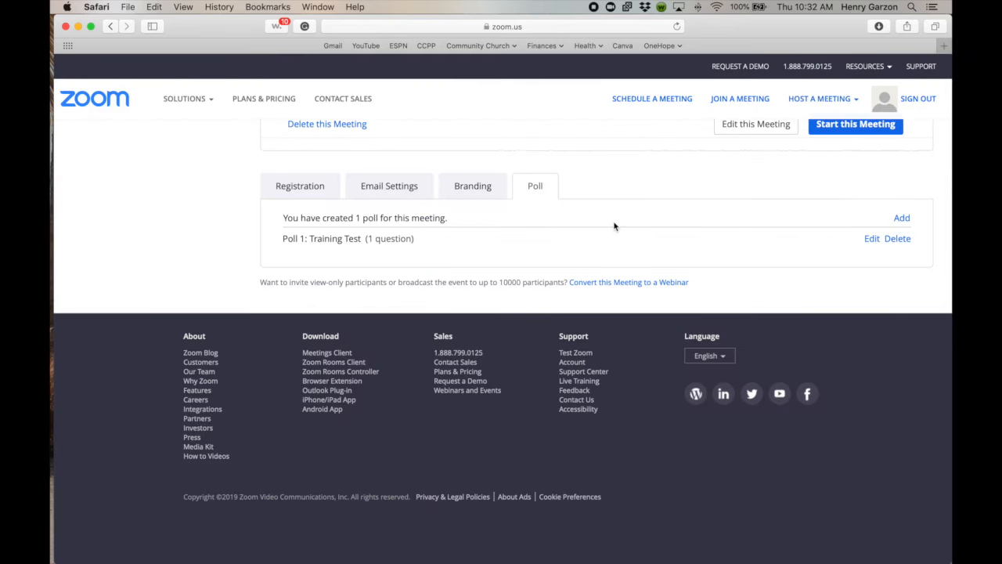
# - Switch to the running meeting and open Polling to show Training Test
pyautogui.click(854, 124)
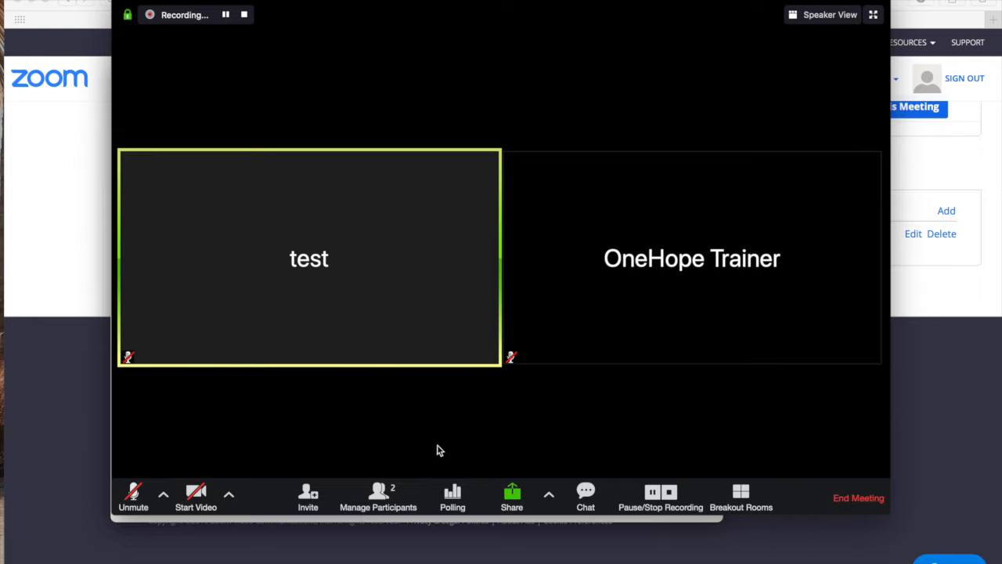
pyautogui.moveTo(602, 410)
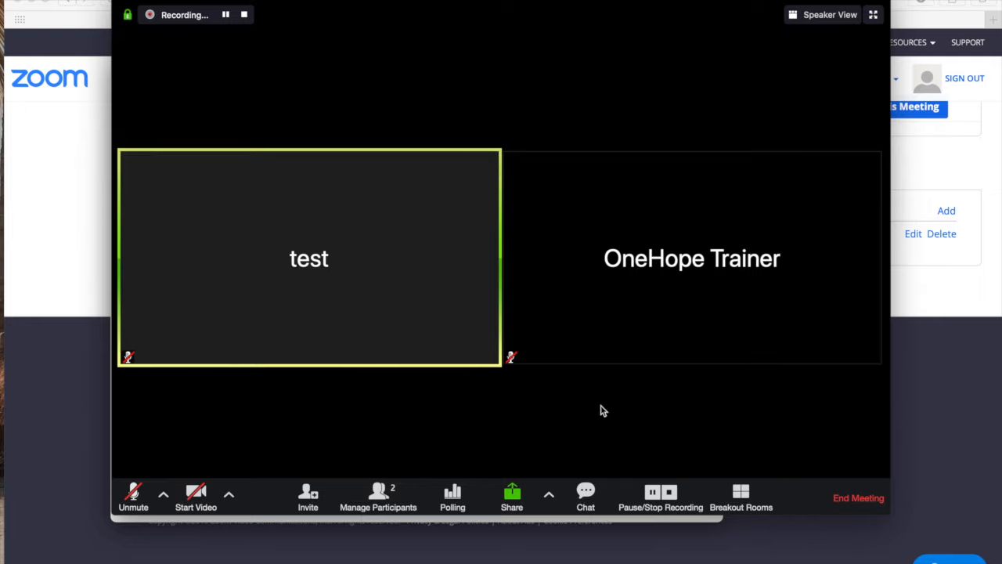
pyautogui.moveTo(452, 497)
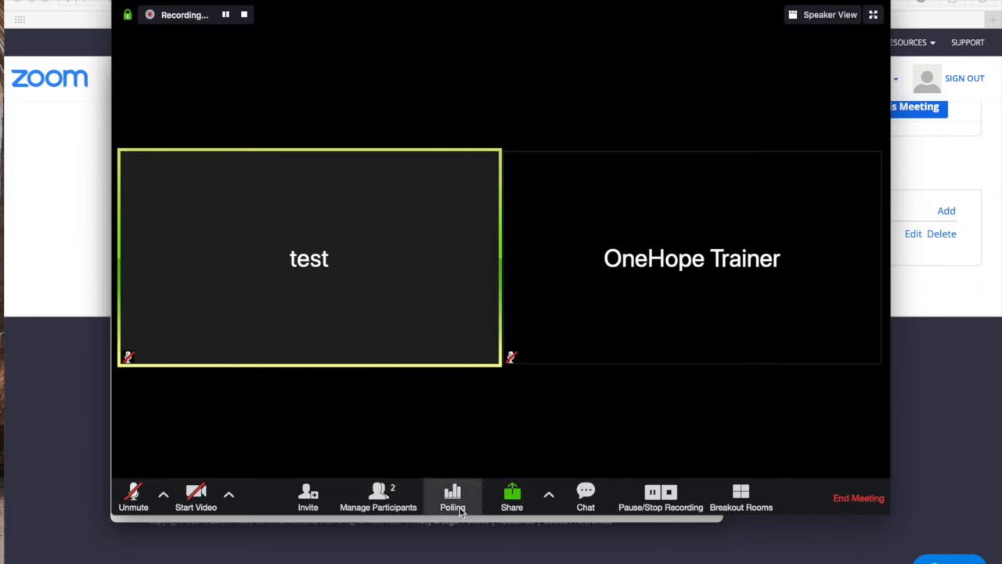
pyautogui.click(452, 496)
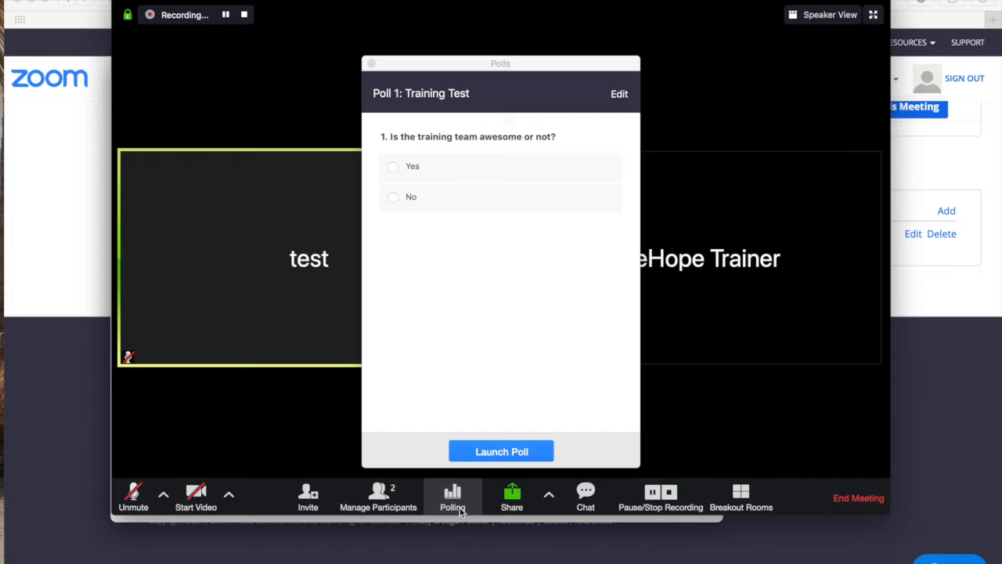
pyautogui.moveTo(573, 159)
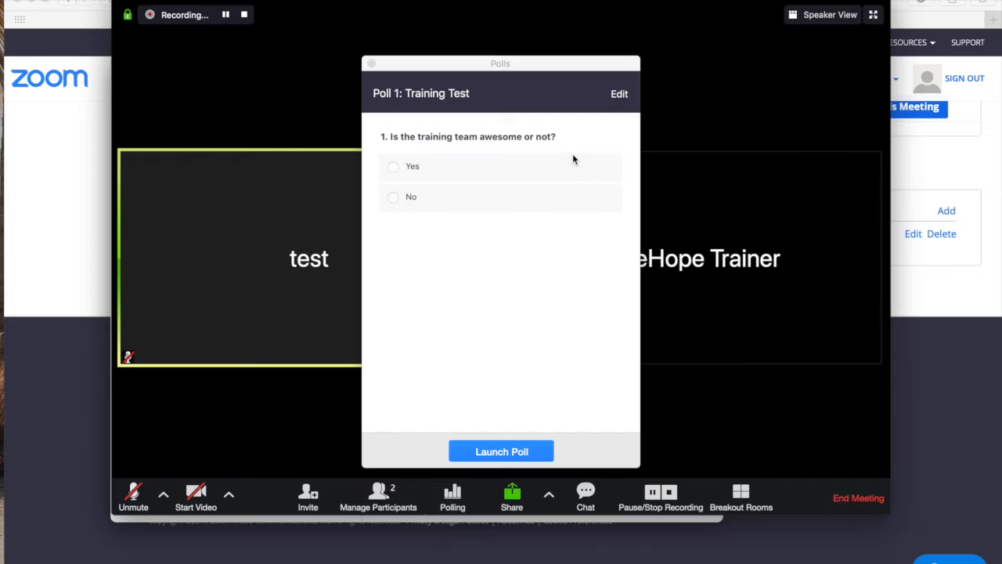
pyautogui.moveTo(481, 212)
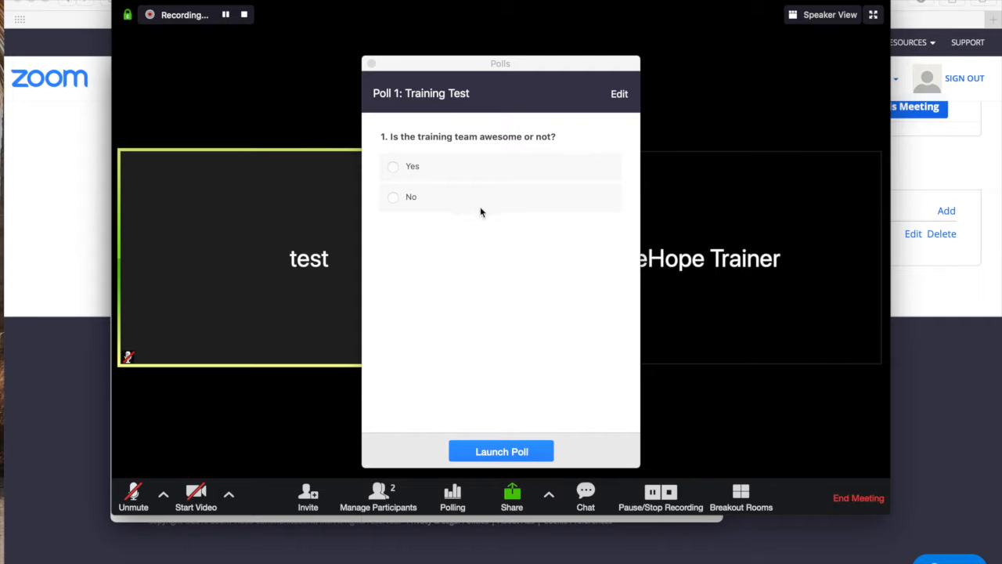
pyautogui.moveTo(447, 103)
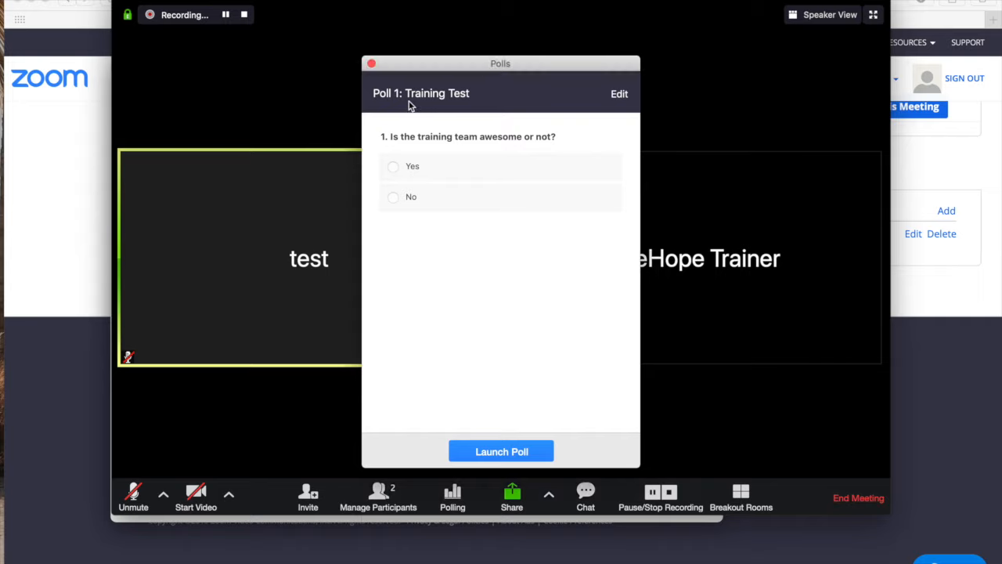
pyautogui.moveTo(481, 116)
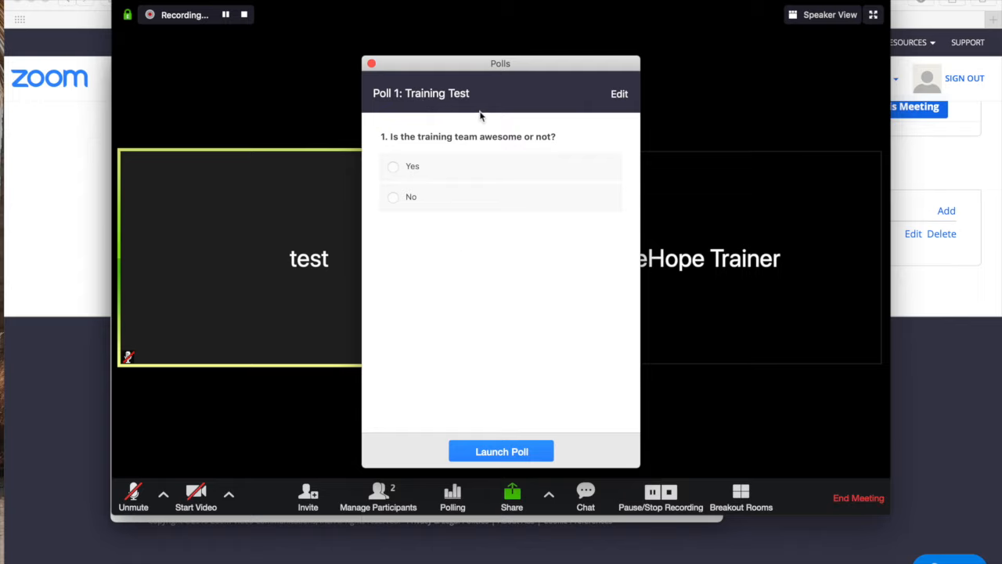
pyautogui.moveTo(485, 96)
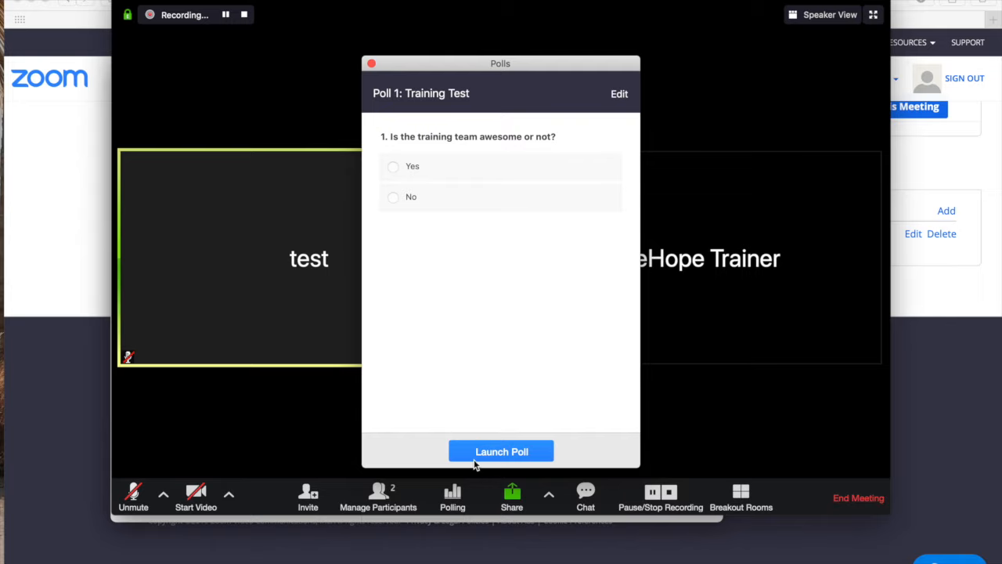
# - Launch the Training Test poll, then end it after one Yes vote (100%)
pyautogui.click(500, 451)
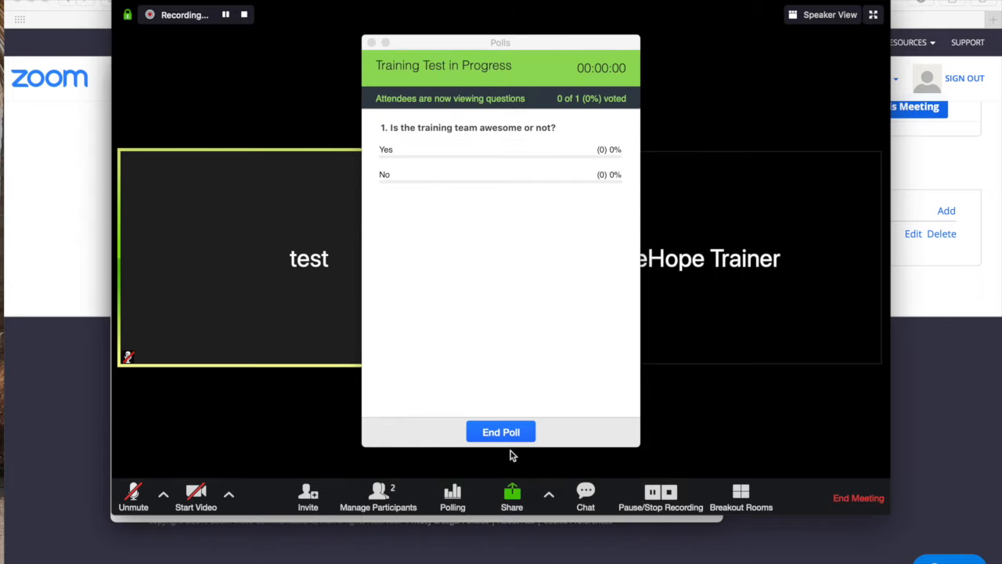
pyautogui.moveTo(616, 347)
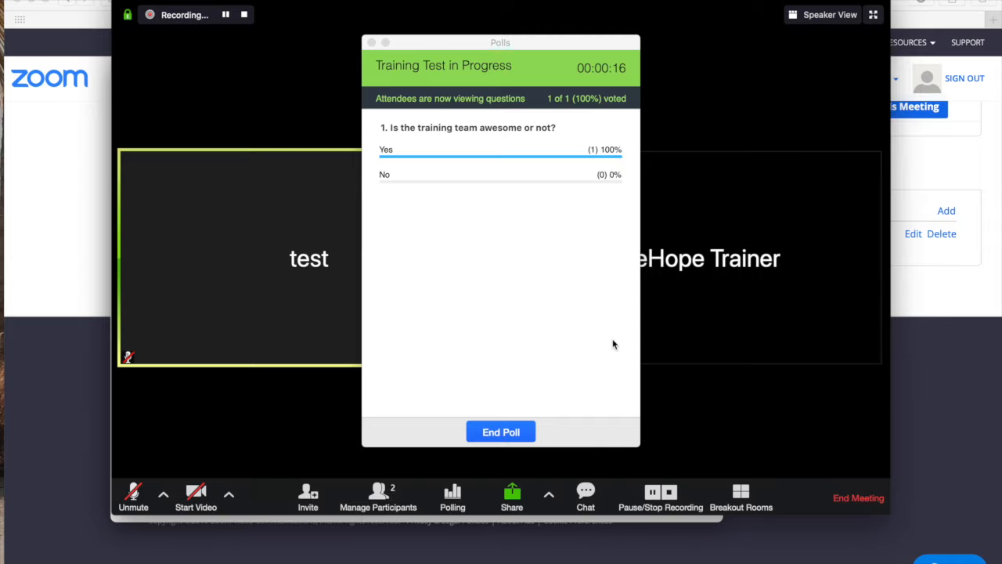
pyautogui.moveTo(583, 193)
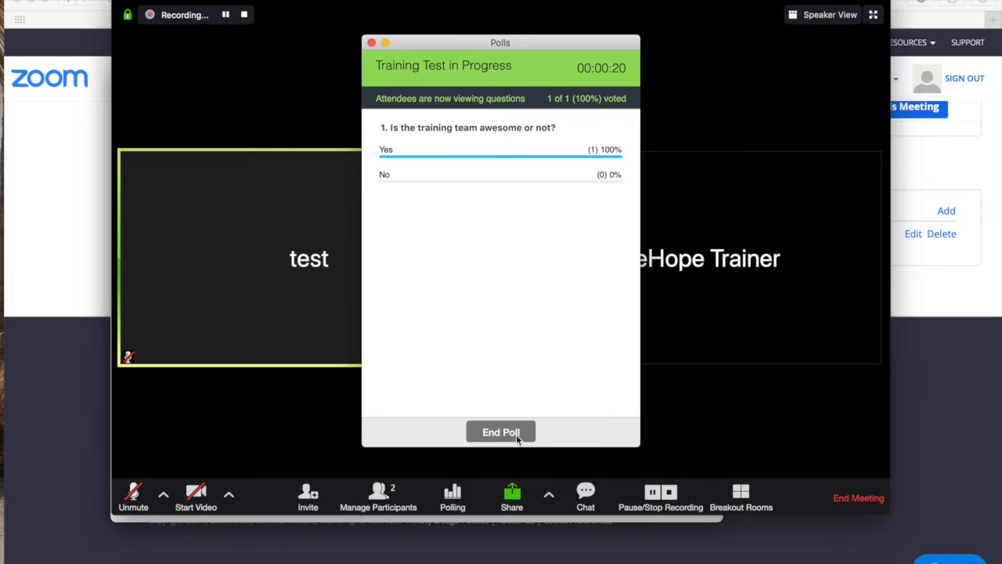
pyautogui.click(500, 431)
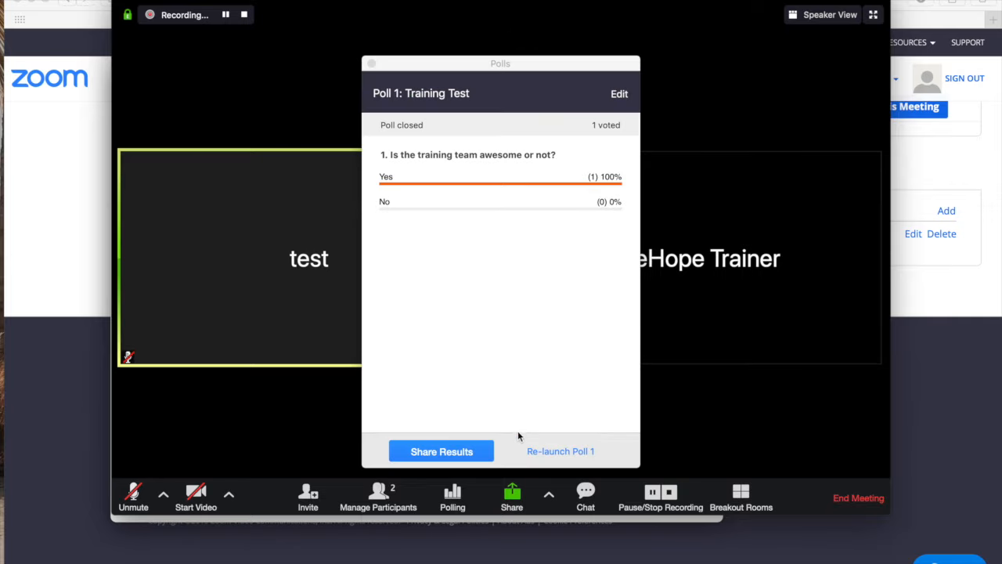
pyautogui.moveTo(560, 69)
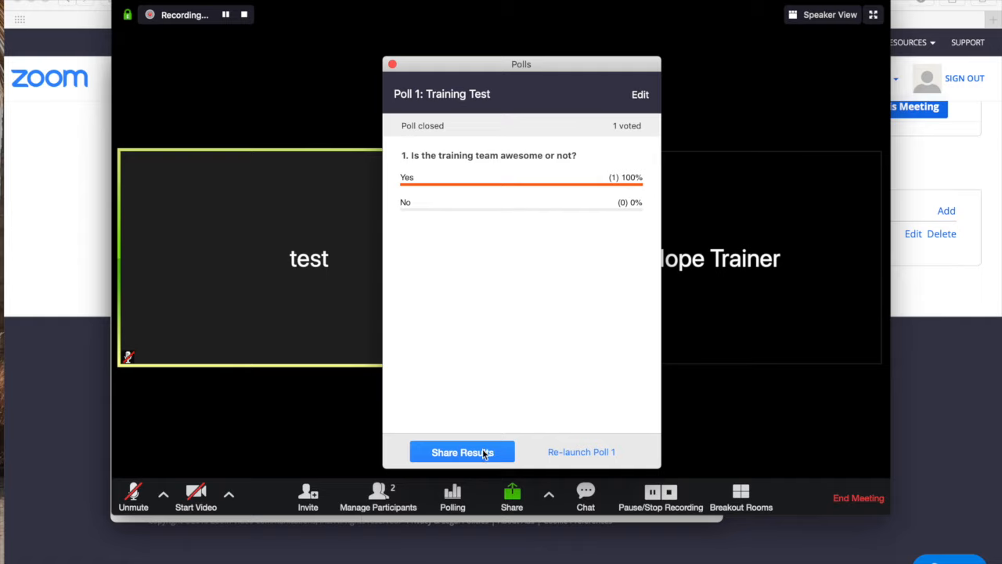
pyautogui.moveTo(500, 460)
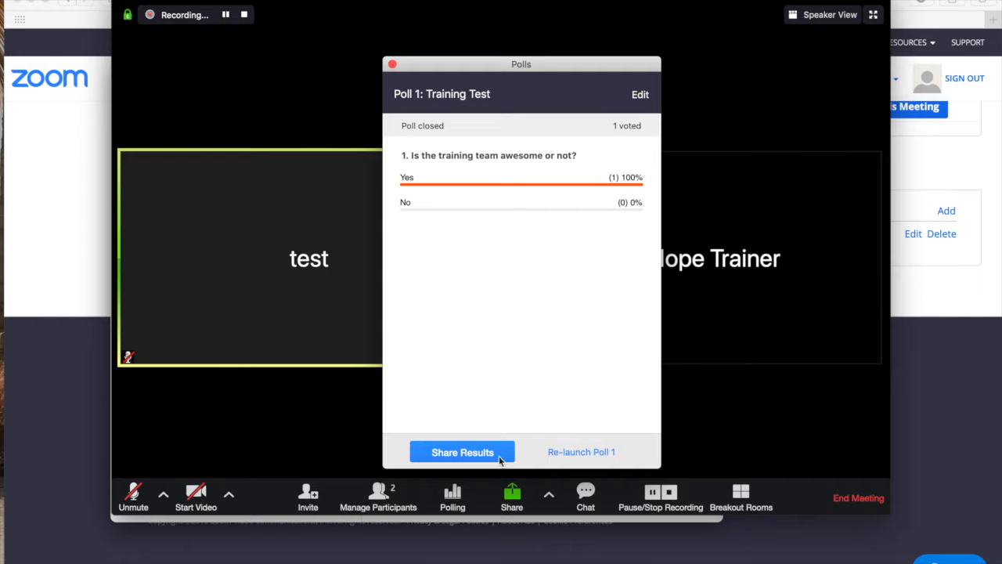
pyautogui.moveTo(488, 458)
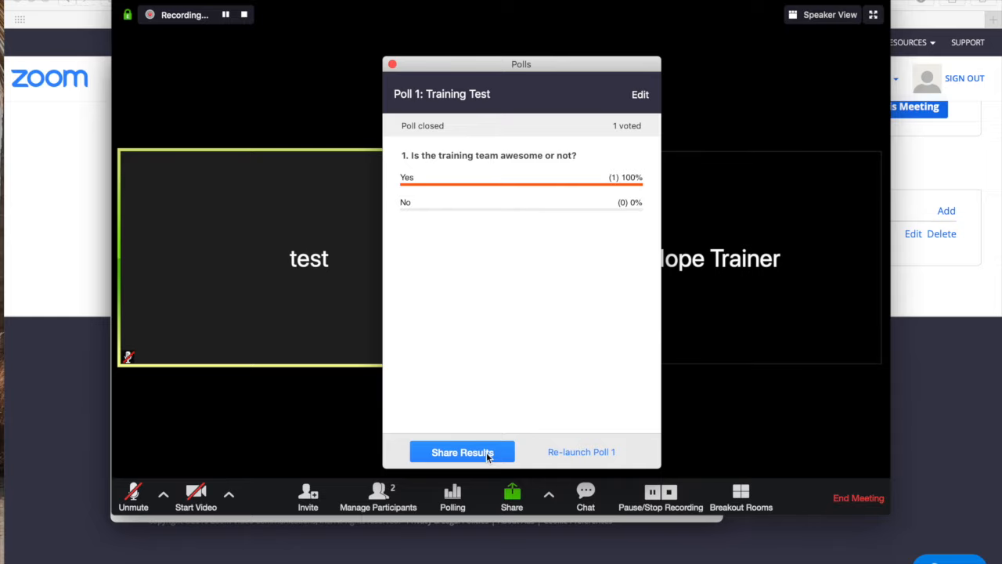
# - Share the poll results with attendees, stop sharing, and close the Polls window
pyautogui.click(462, 452)
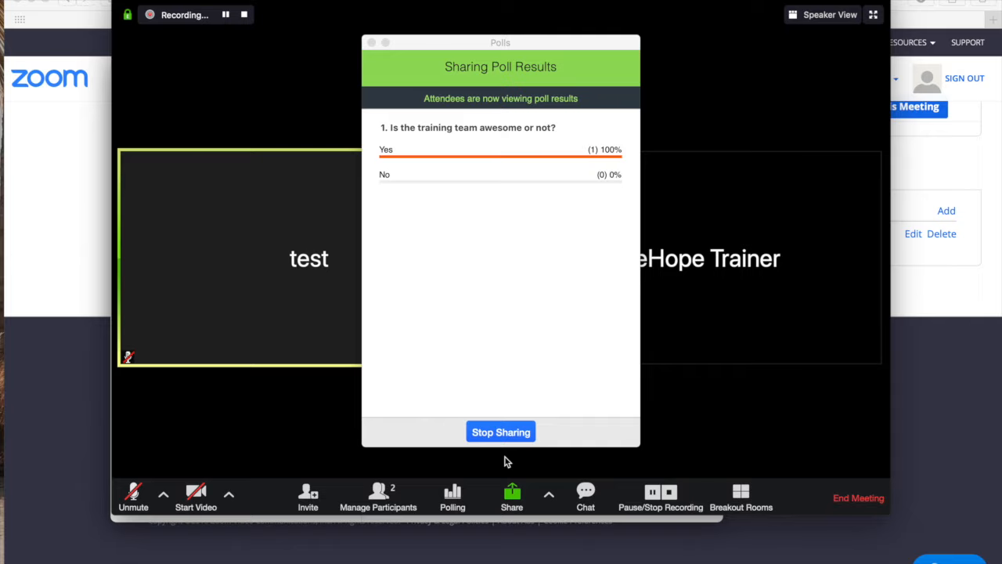
pyautogui.moveTo(501, 431)
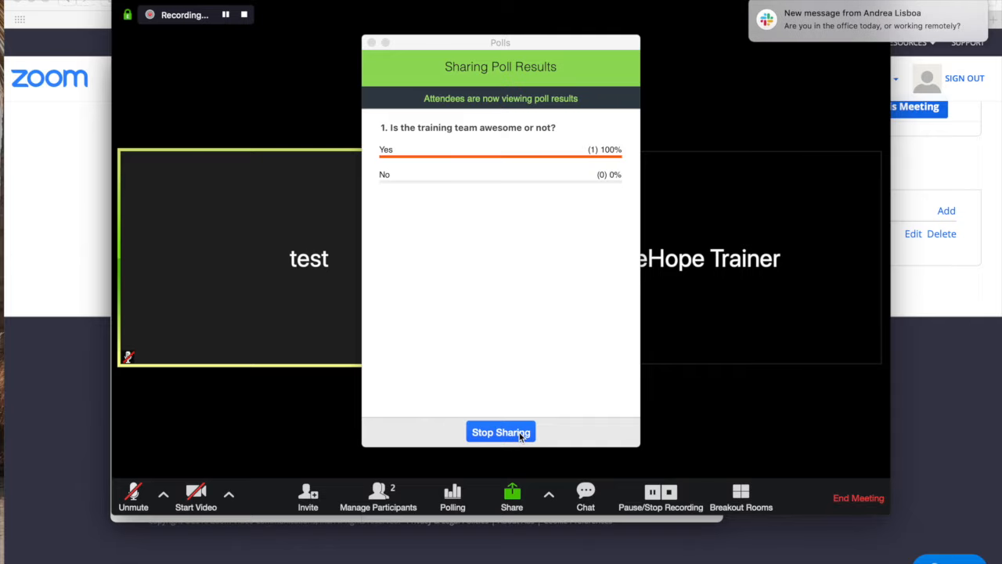
pyautogui.click(500, 432)
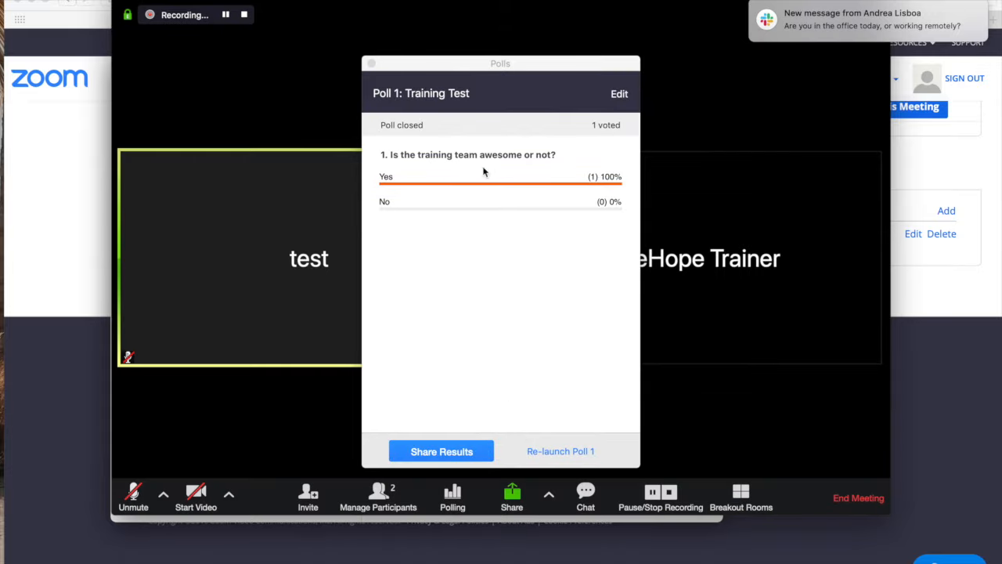
pyautogui.click(371, 63)
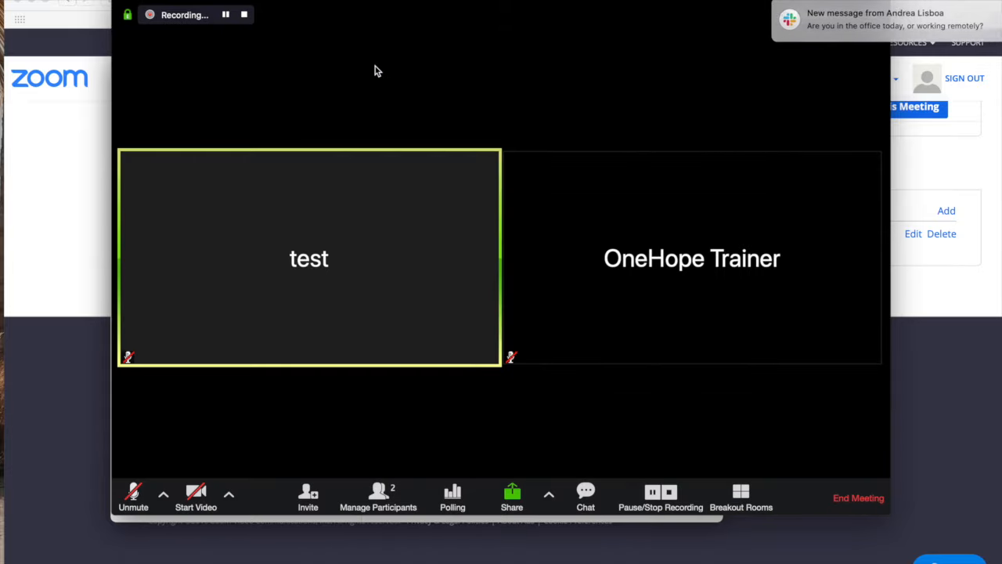